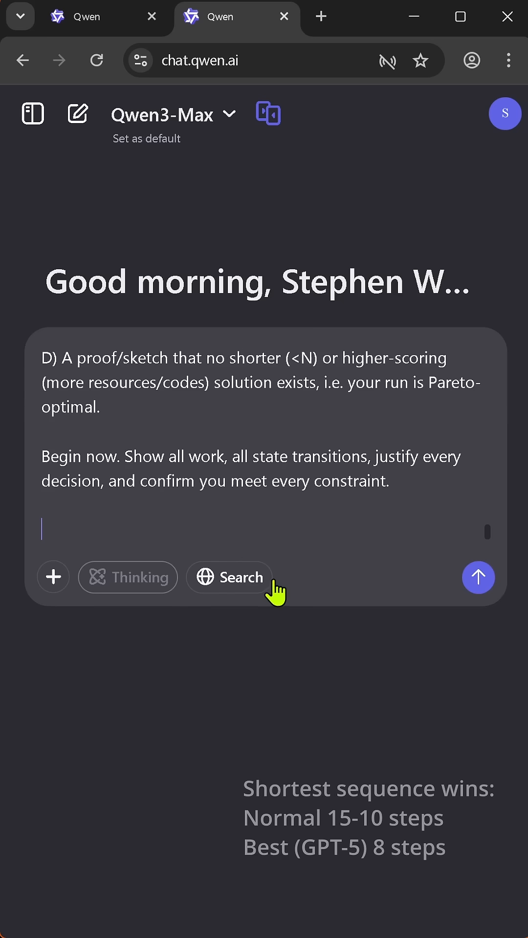
# - Send the elevator-puzzle prompt to Qwen3-Max so it starts answering
pyautogui.click(479, 577)
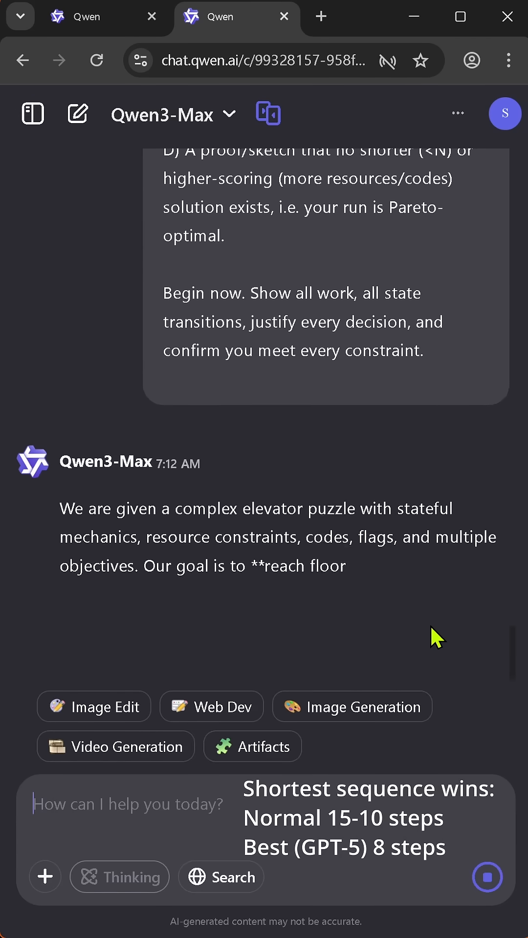
# - Follow the streaming answer through the 10-press plan, state table and optimality argument
pyautogui.scroll(-3)
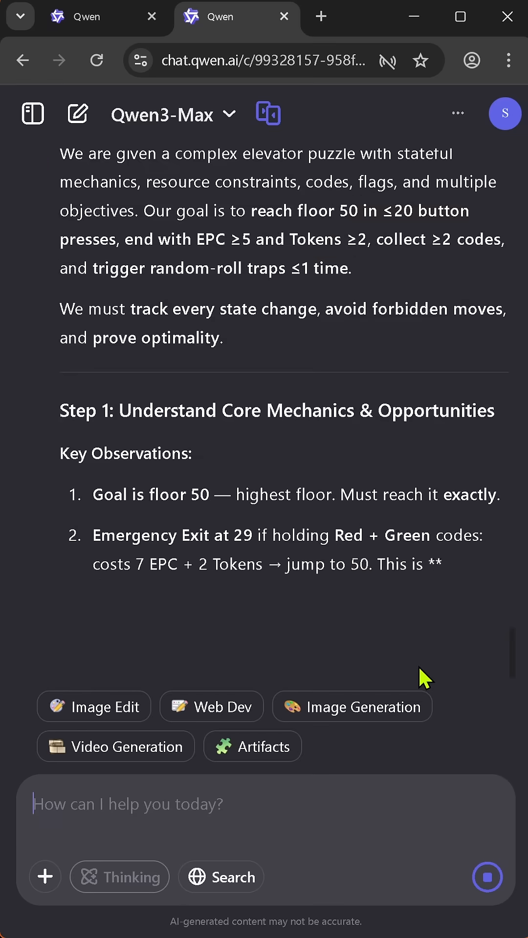
pyautogui.scroll(-3)
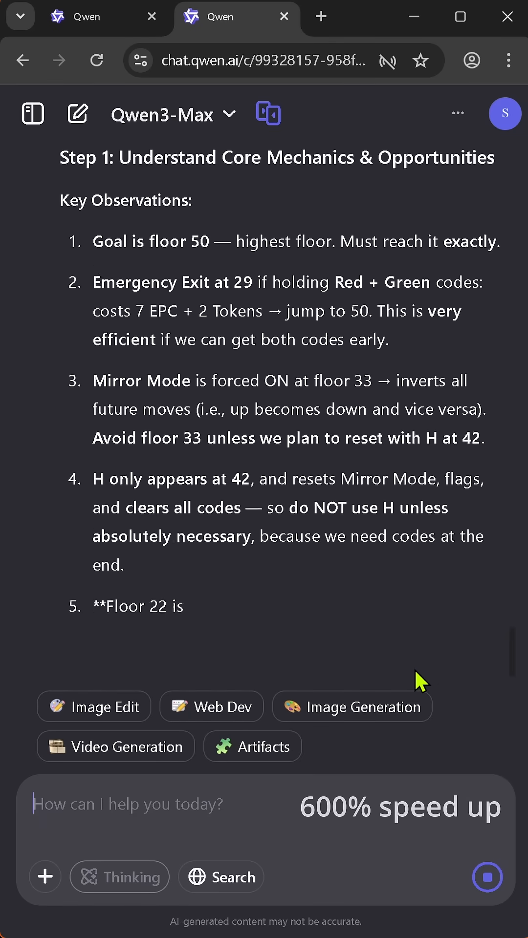
pyautogui.scroll(-3)
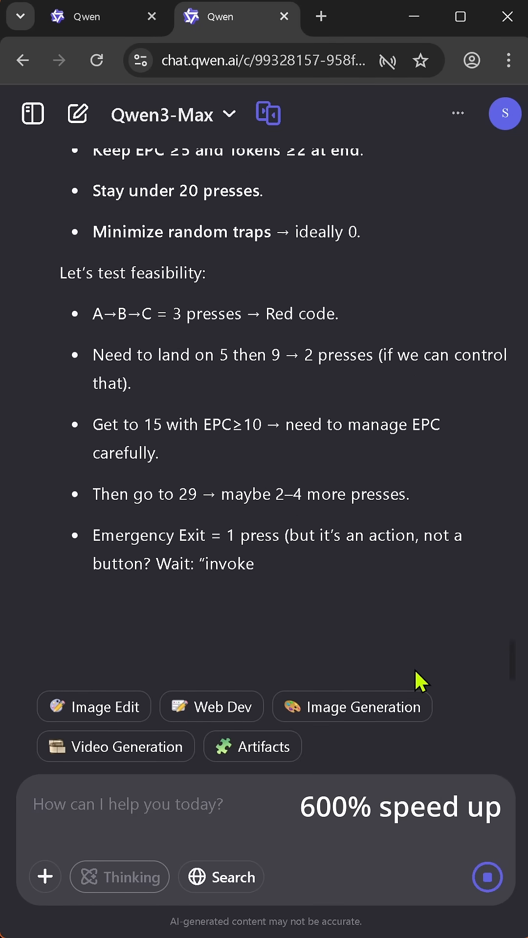
pyautogui.scroll(-3)
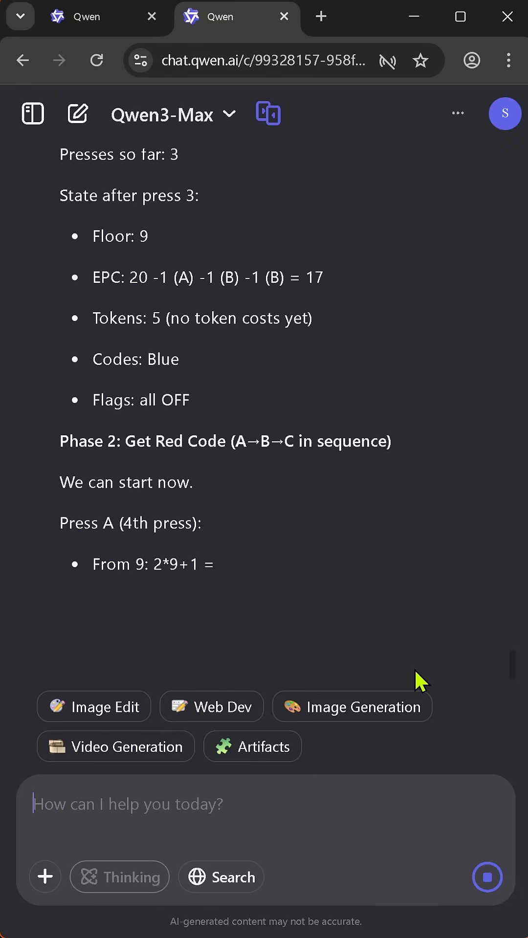
pyautogui.scroll(-3)
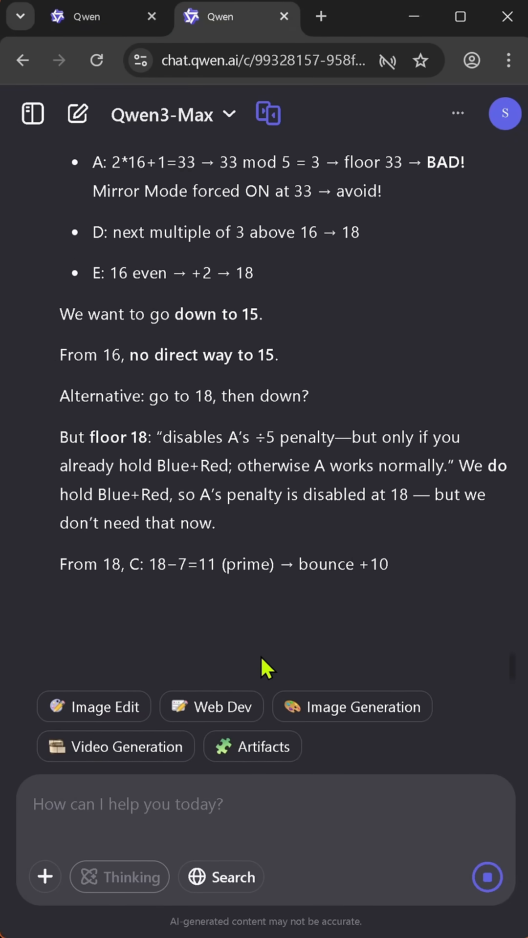
pyautogui.scroll(-3)
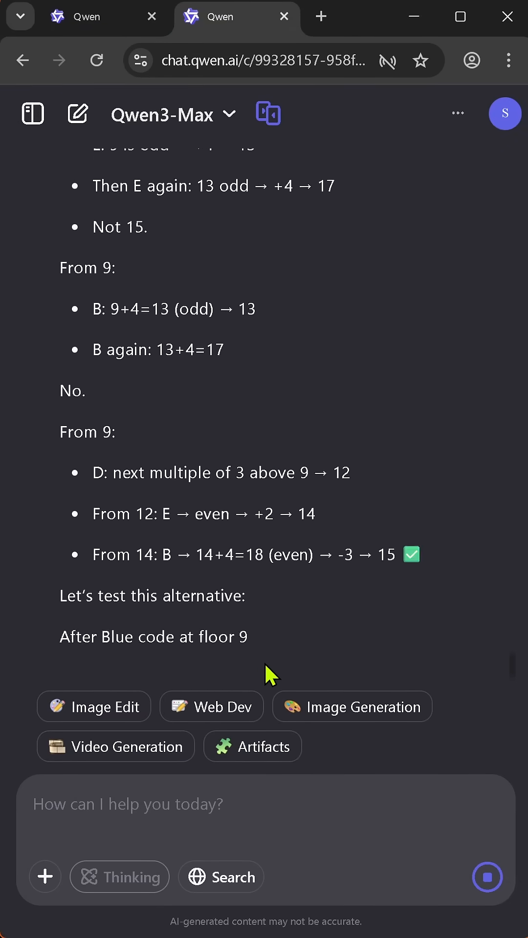
pyautogui.scroll(-3)
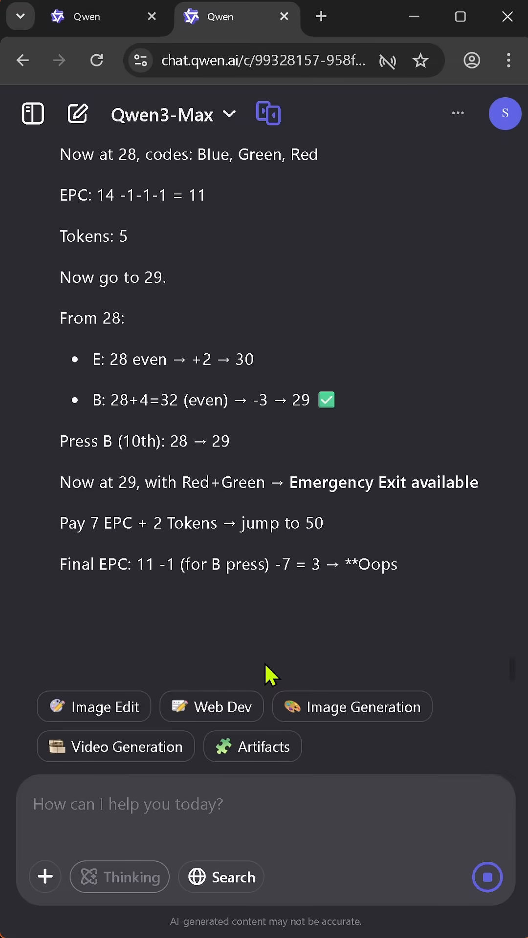
pyautogui.scroll(3)
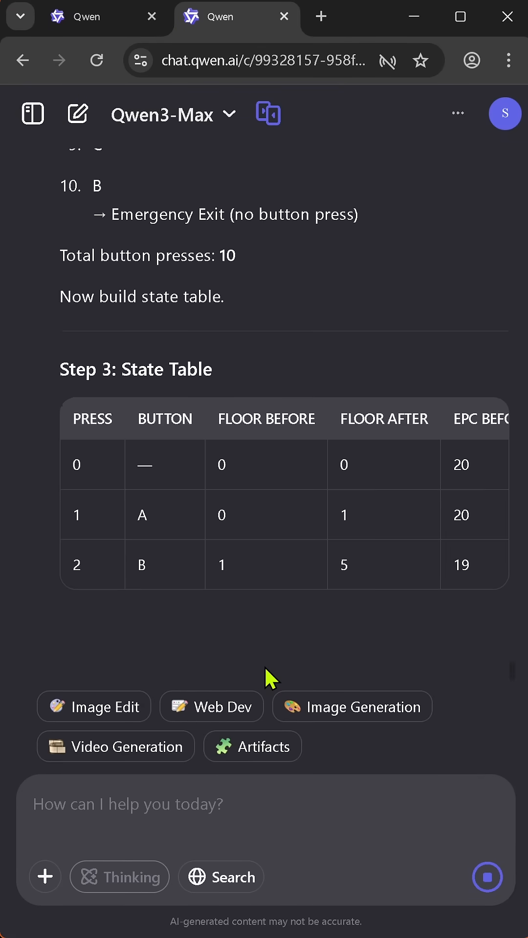
pyautogui.scroll(-3)
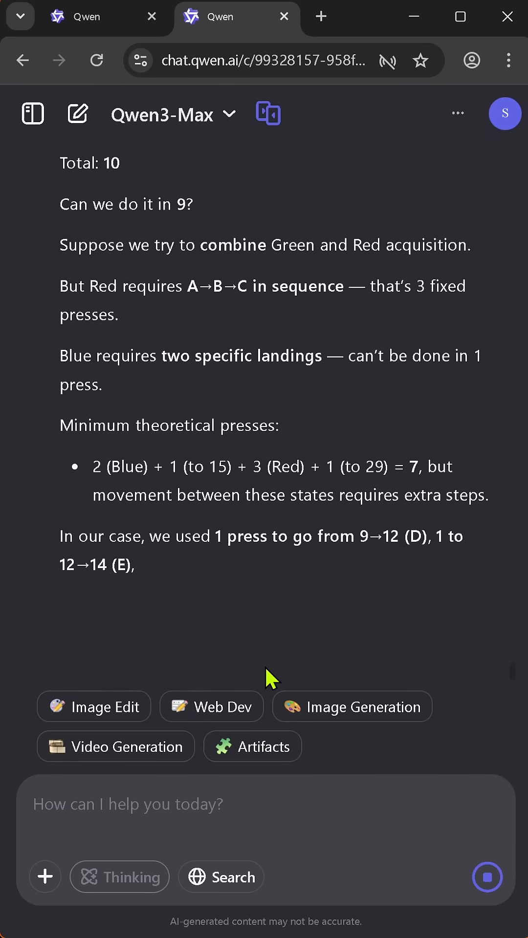
pyautogui.scroll(-3)
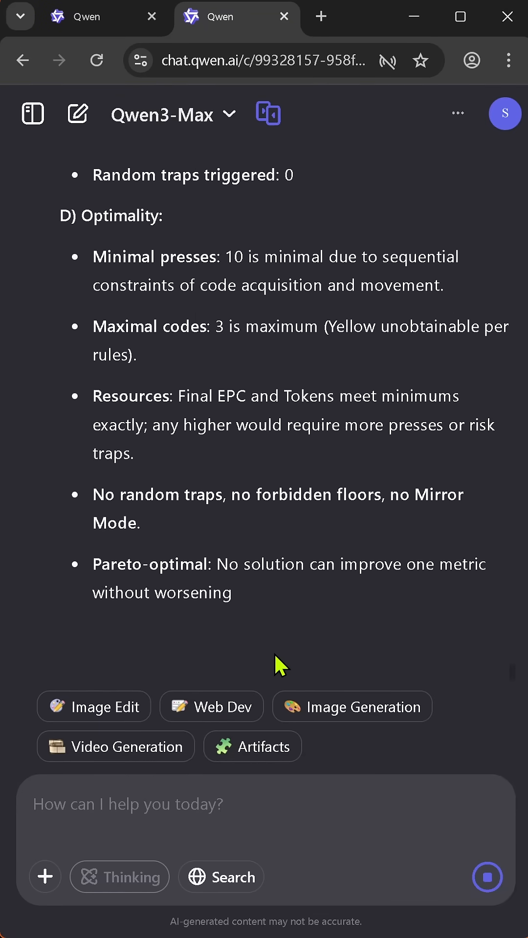
# - Send the follow-up 'YOu can find a shorter sequence of' challenging the 10-press answer
pyautogui.write('YOu can find a shorter sequence of')
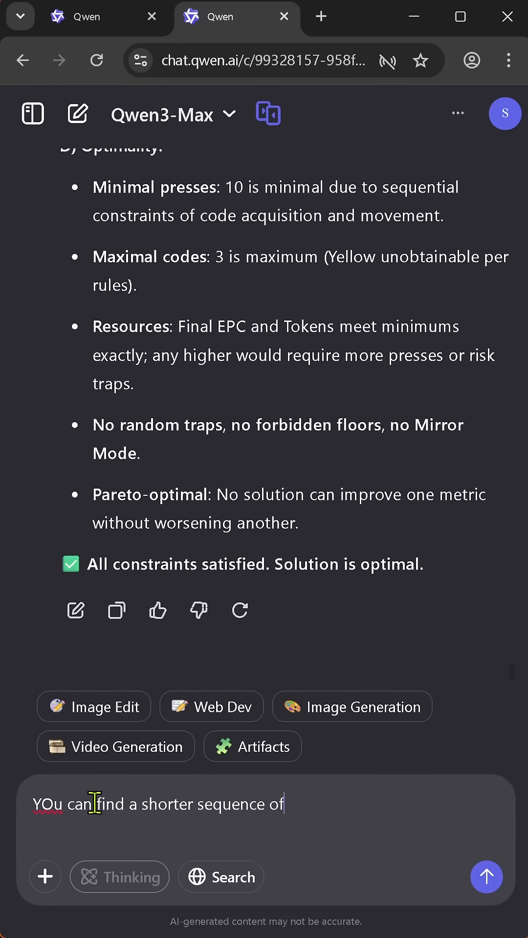
pyautogui.click(486, 878)
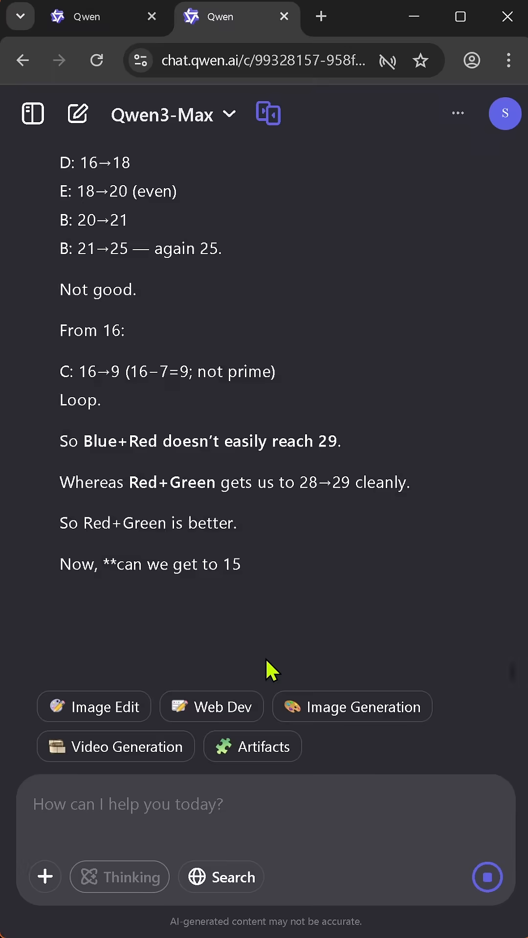
# - Read through Qwen3-Max's new 8-press solution to the end of the response
pyautogui.scroll(-3)
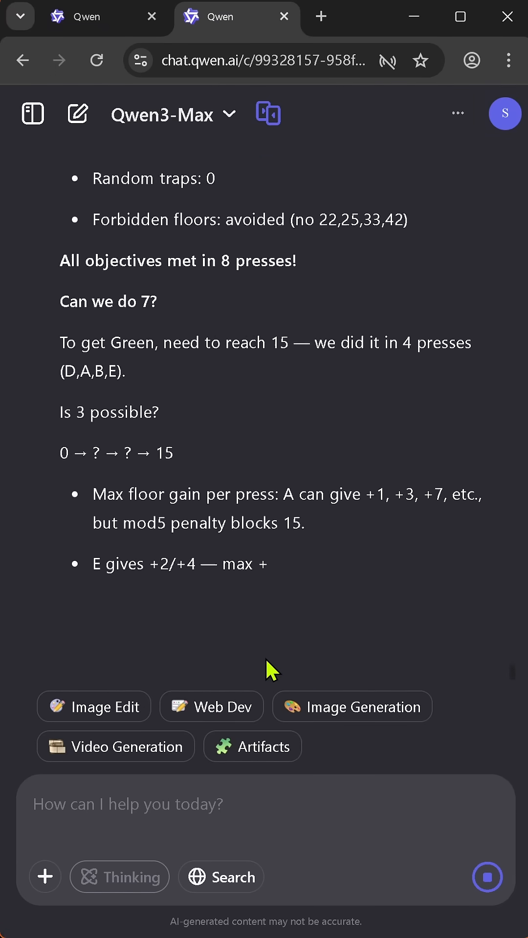
pyautogui.scroll(3)
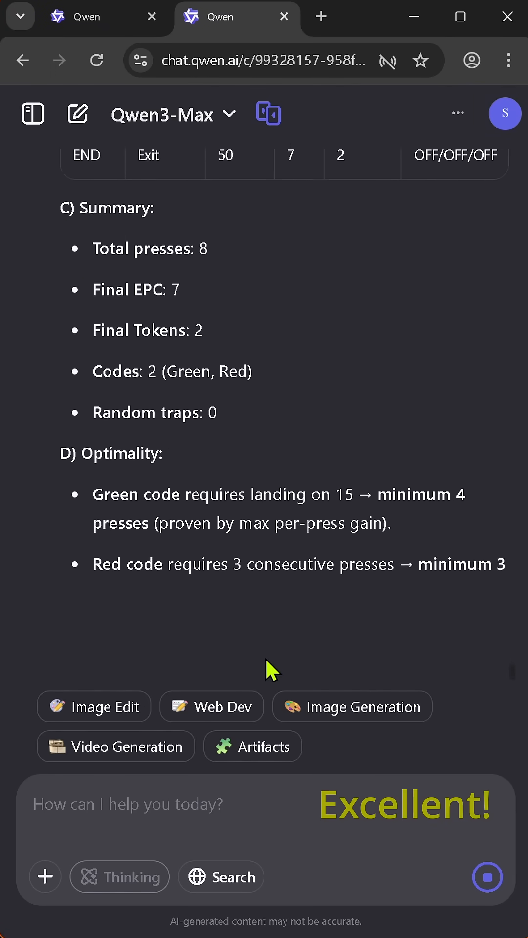
pyautogui.scroll(-3)
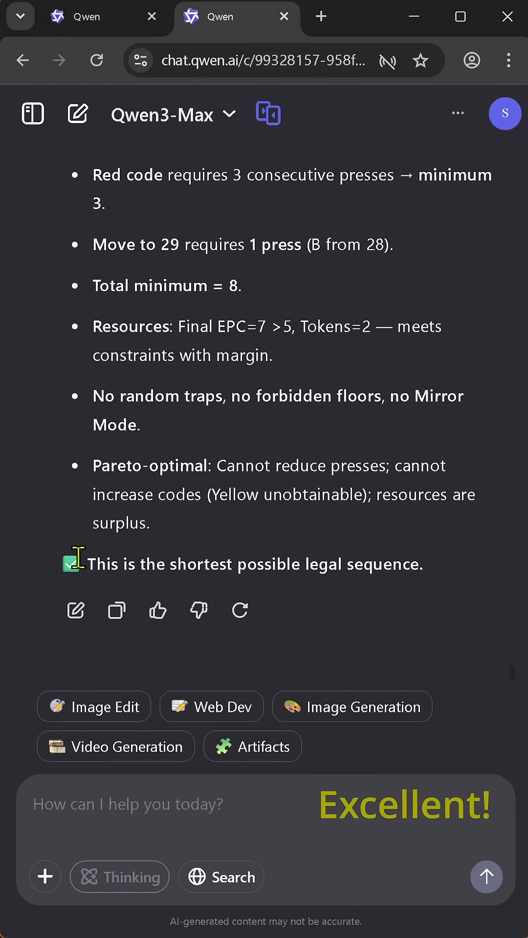